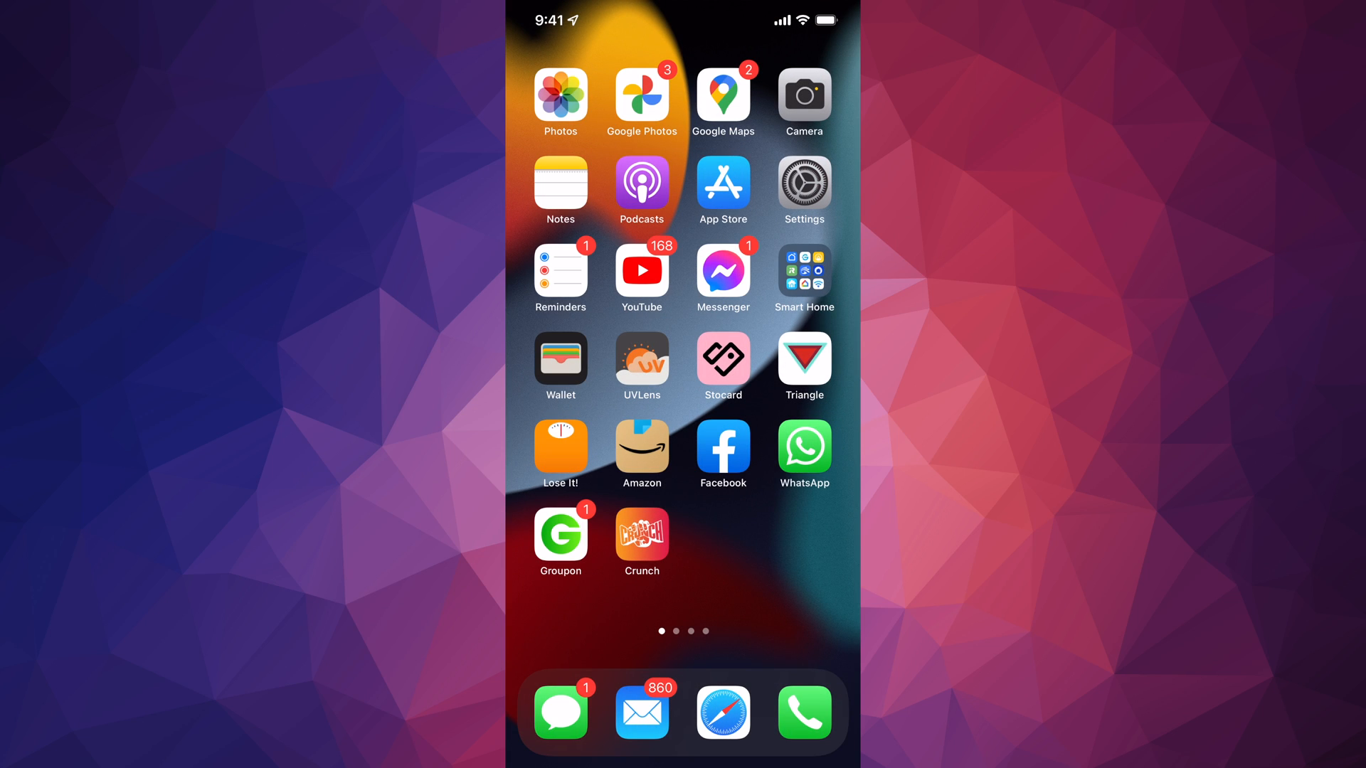
Open the App Store's search page and enter 'meta quest 2' as the query.
click(722, 183)
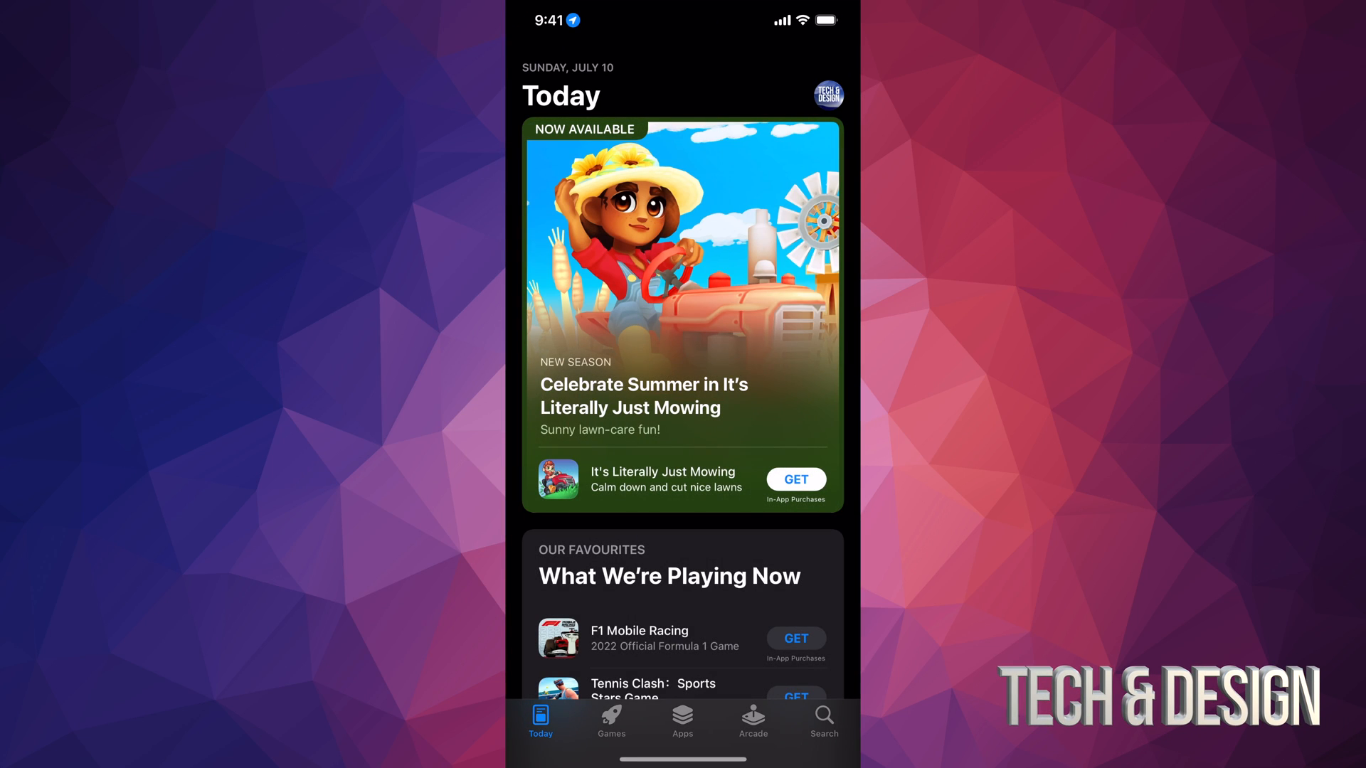
click(822, 721)
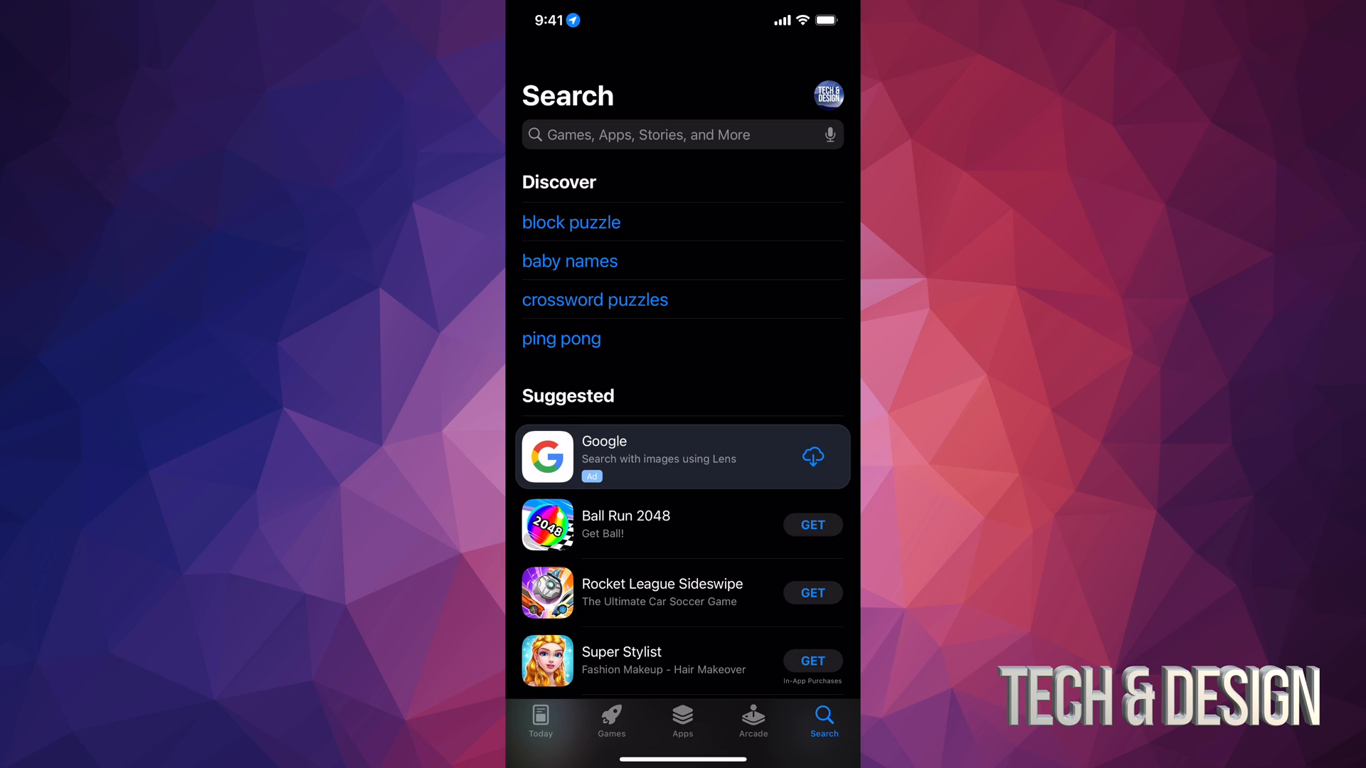
text(meta quest 2)
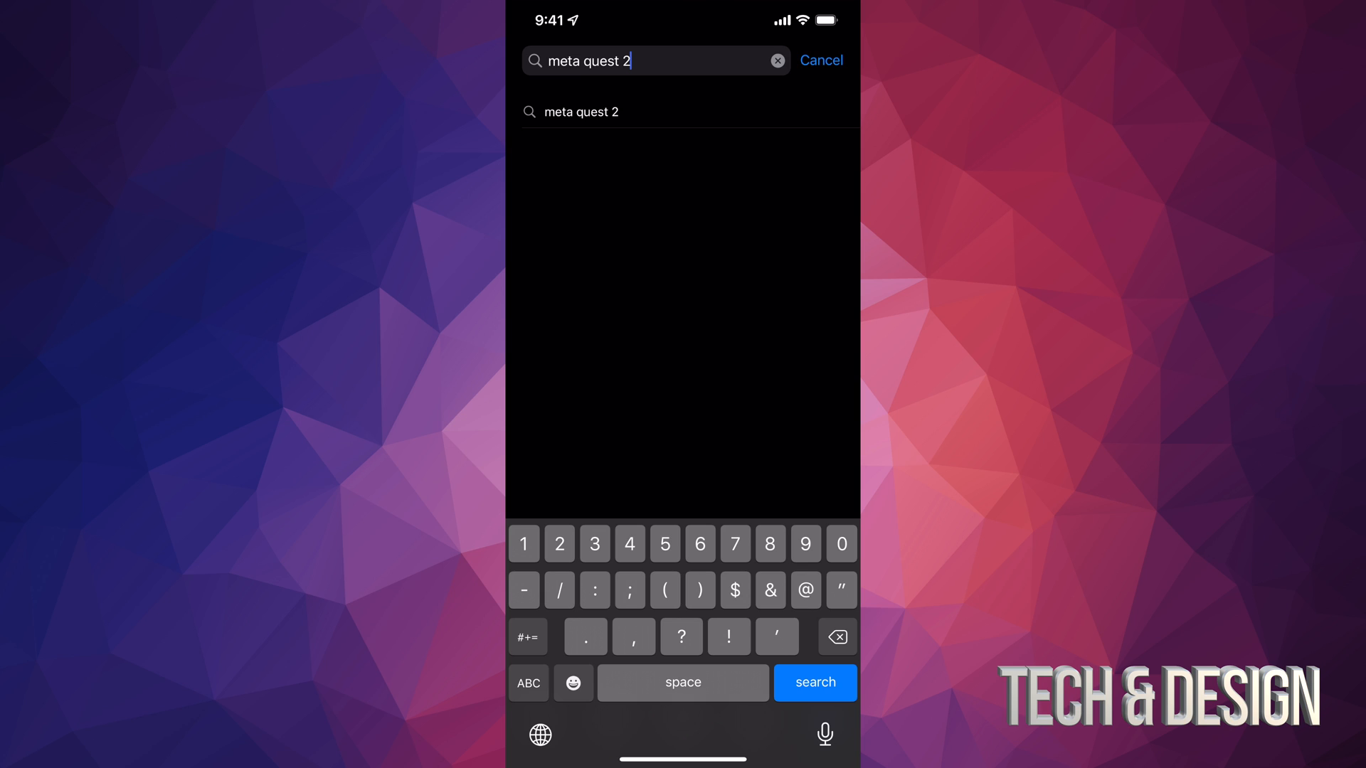
Submit the 'meta quest 2' search, get the Oculus app, and browse its details while downloading.
click(814, 682)
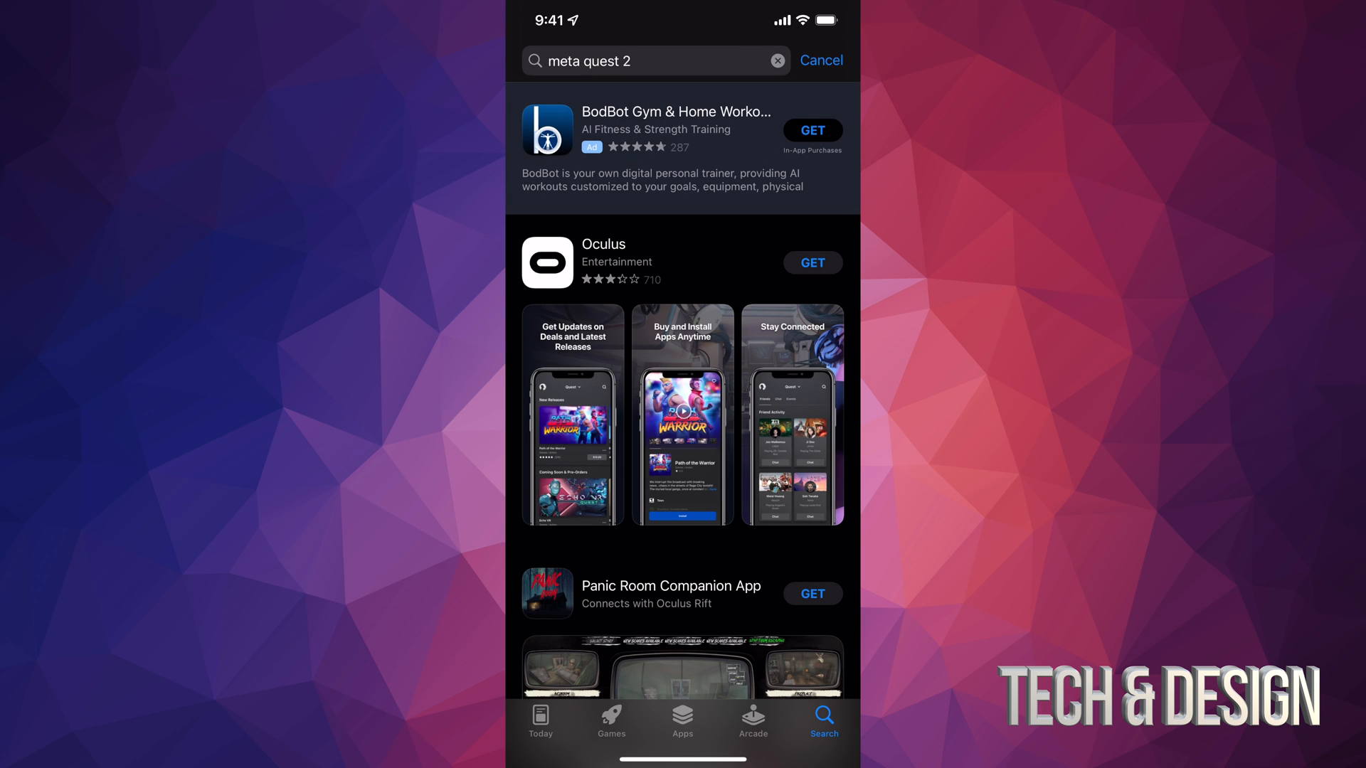
scroll(down, 3)
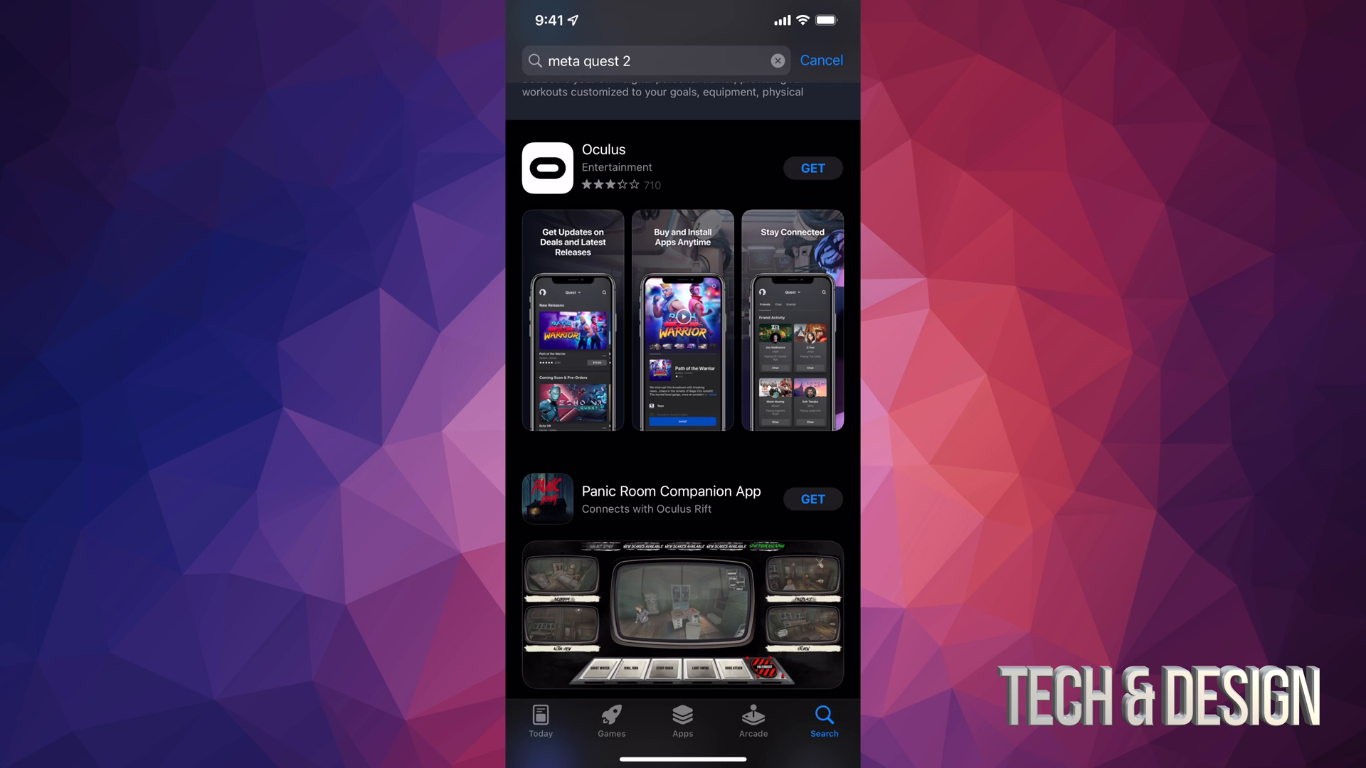
click(811, 168)
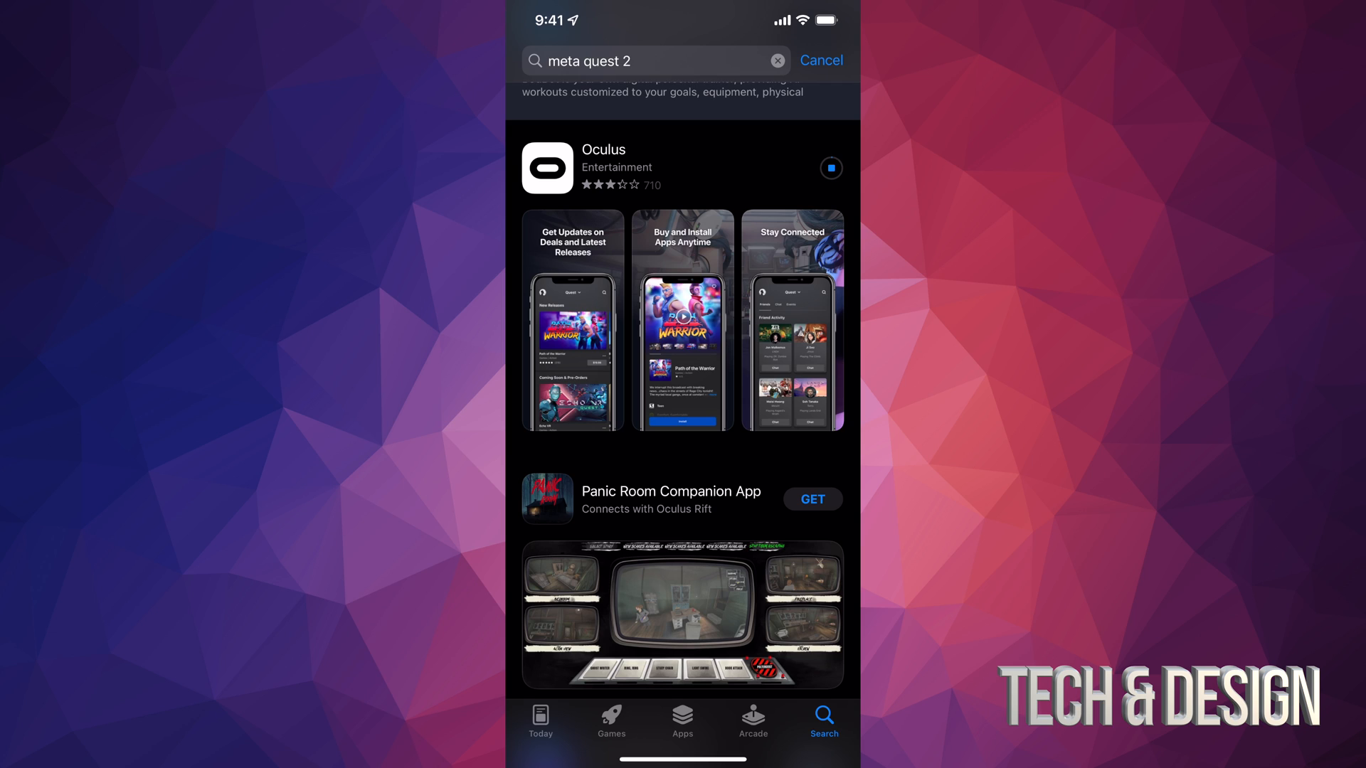
click(602, 148)
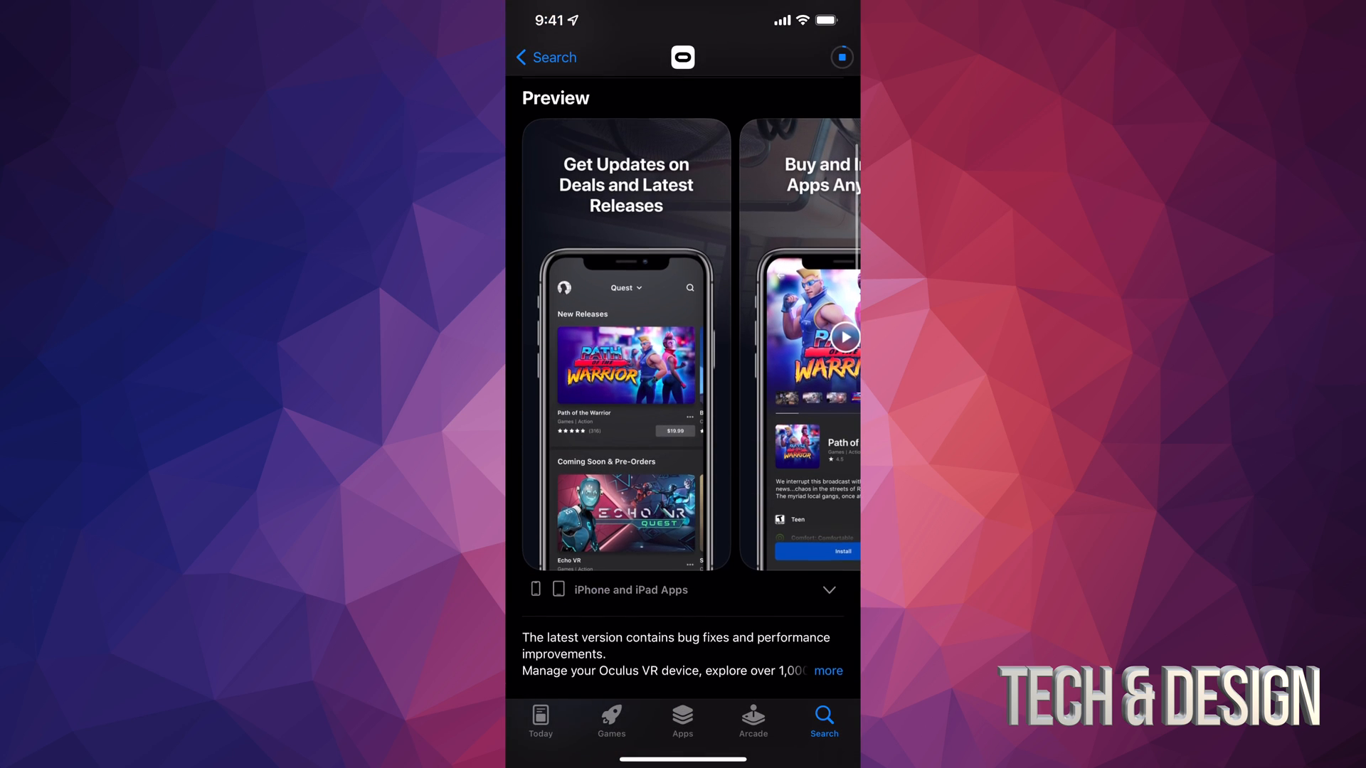
scroll(down, 3)
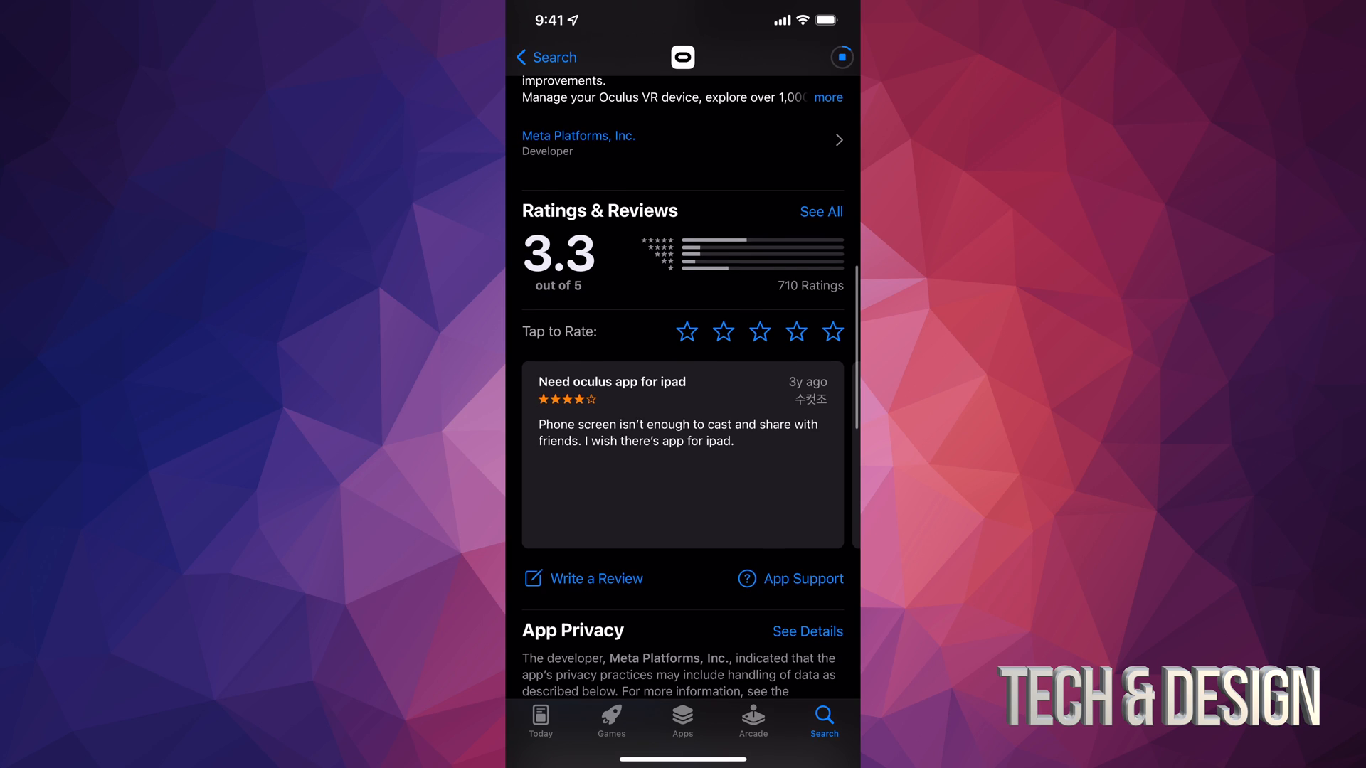
scroll(down, 3)
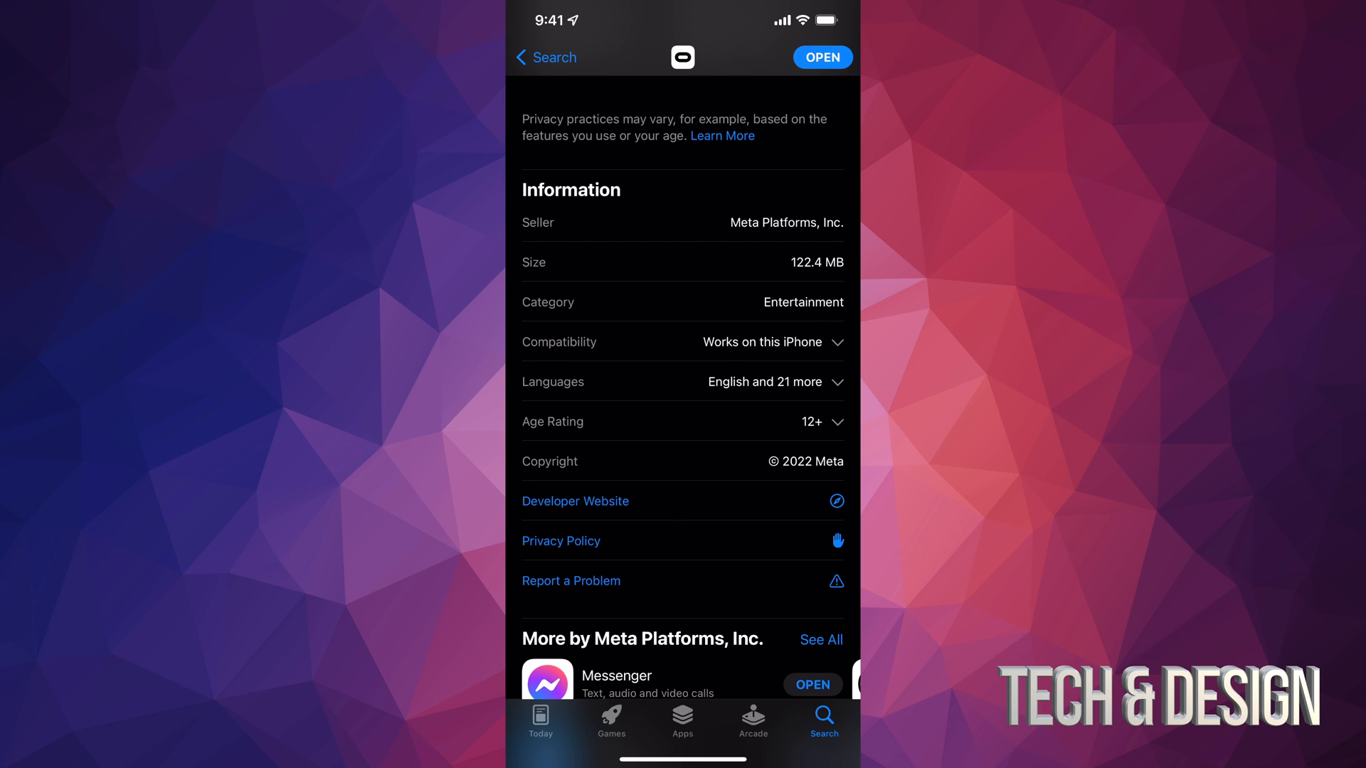
scroll(up, 3)
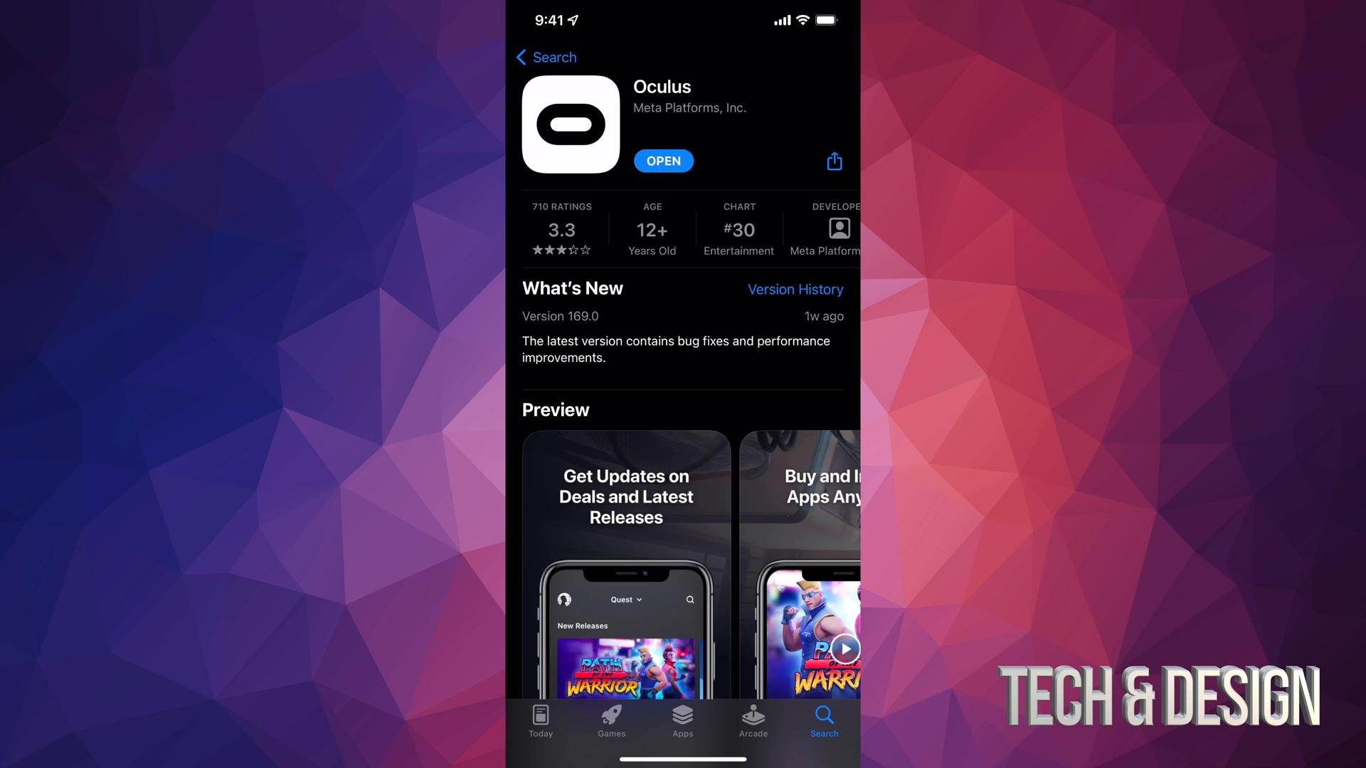
Launch Oculus, allow the Bluetooth request, and continue as the linked Facebook account.
click(663, 161)
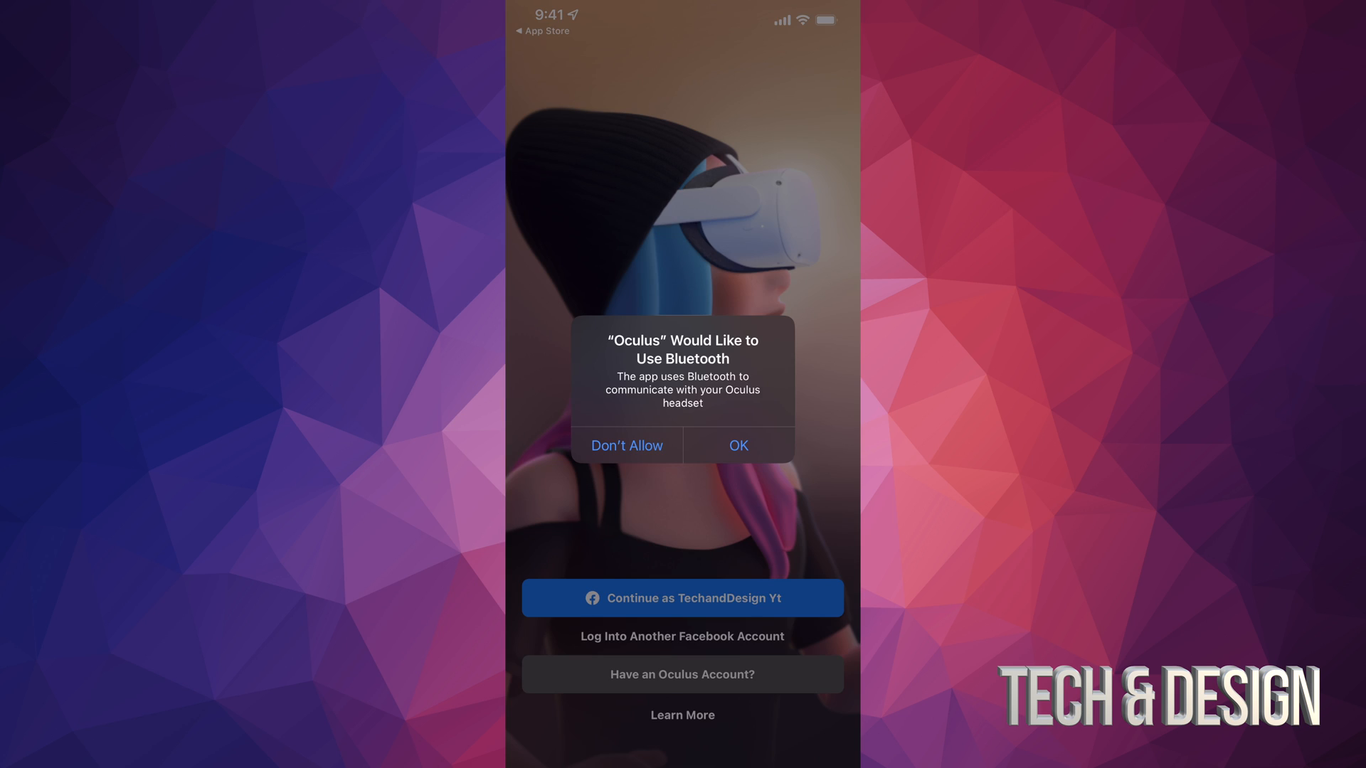
click(737, 446)
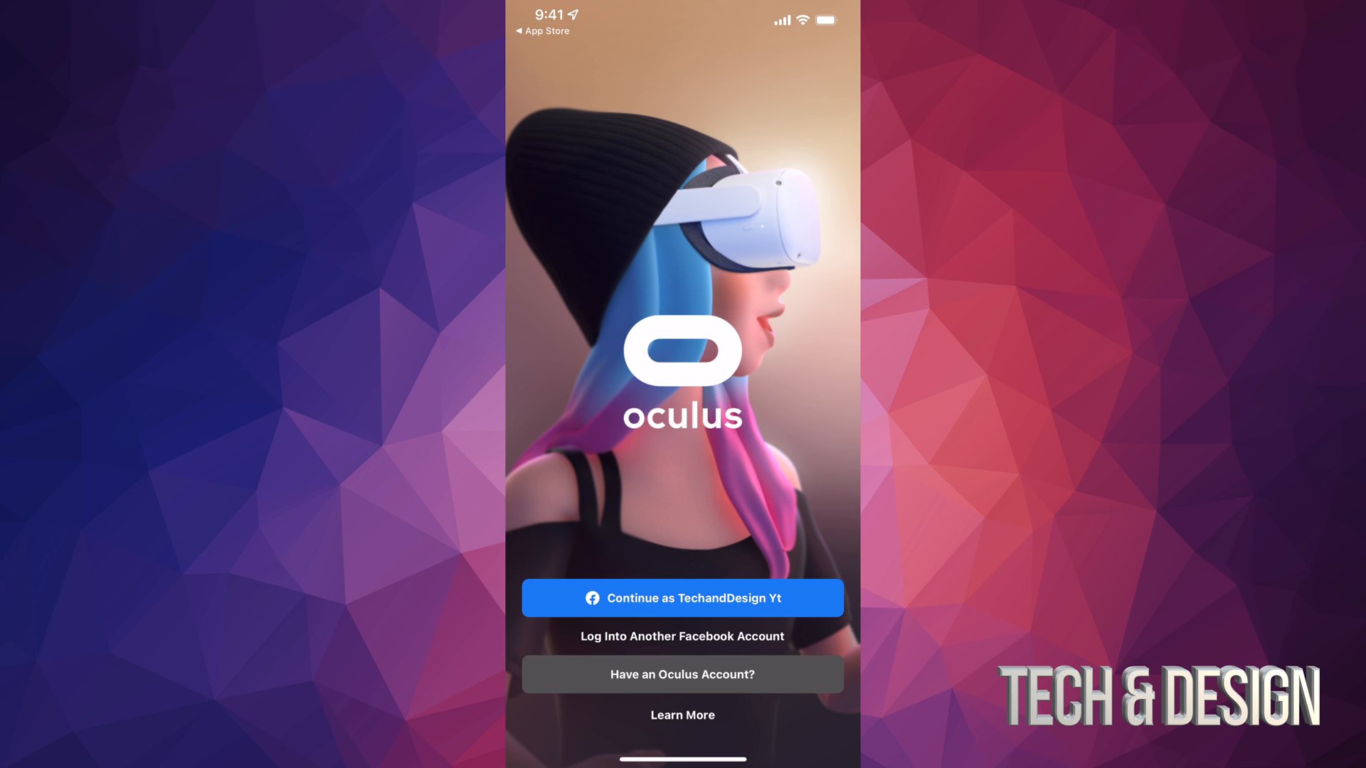
click(682, 674)
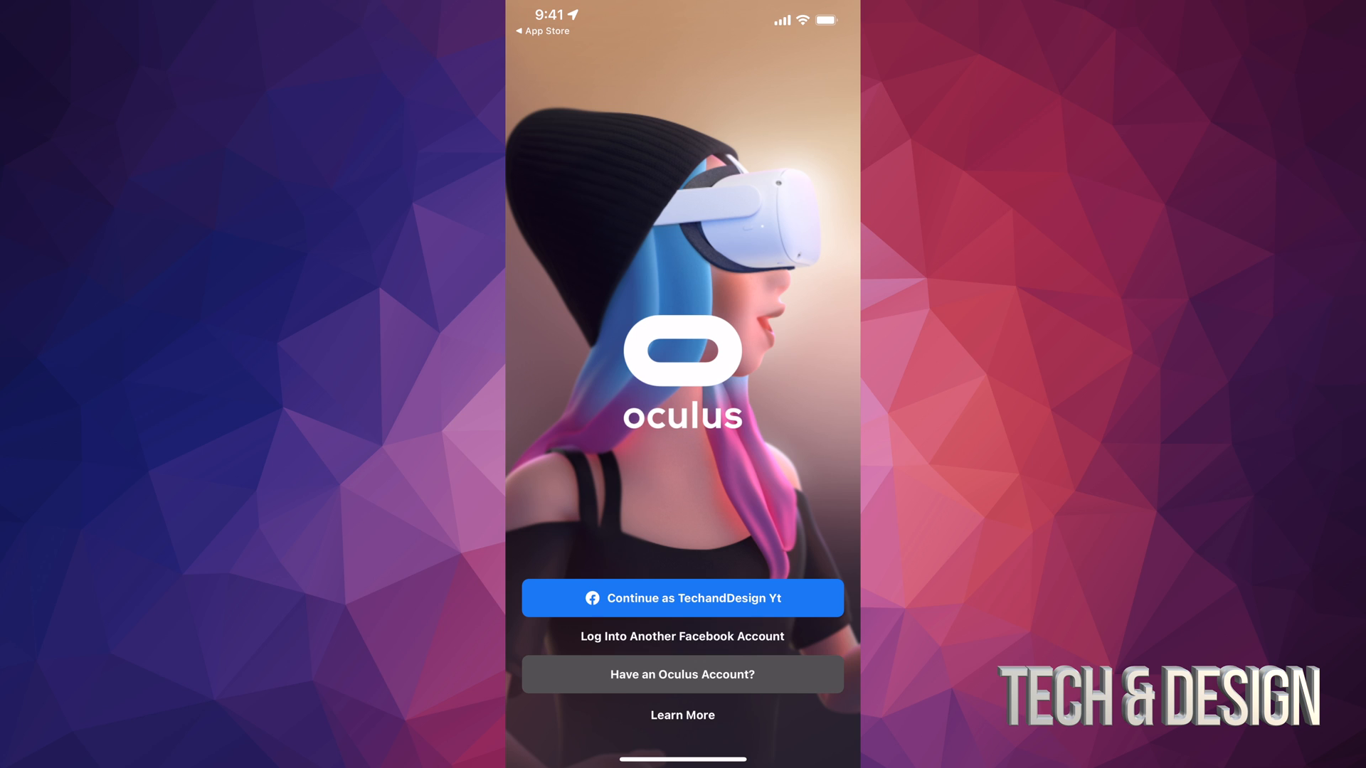
click(682, 598)
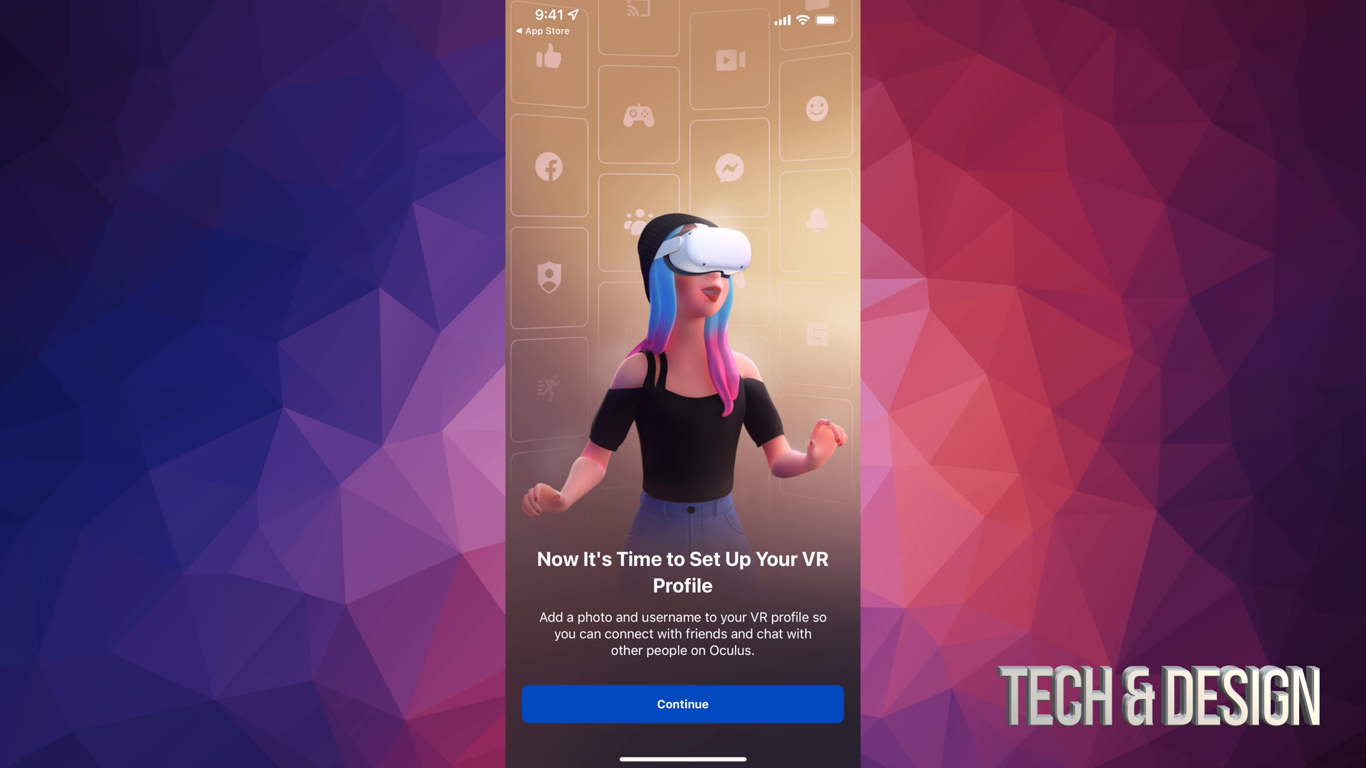
Choose the first Facebook photo, TECH & DESIGN, and save it as the profile picture.
click(682, 703)
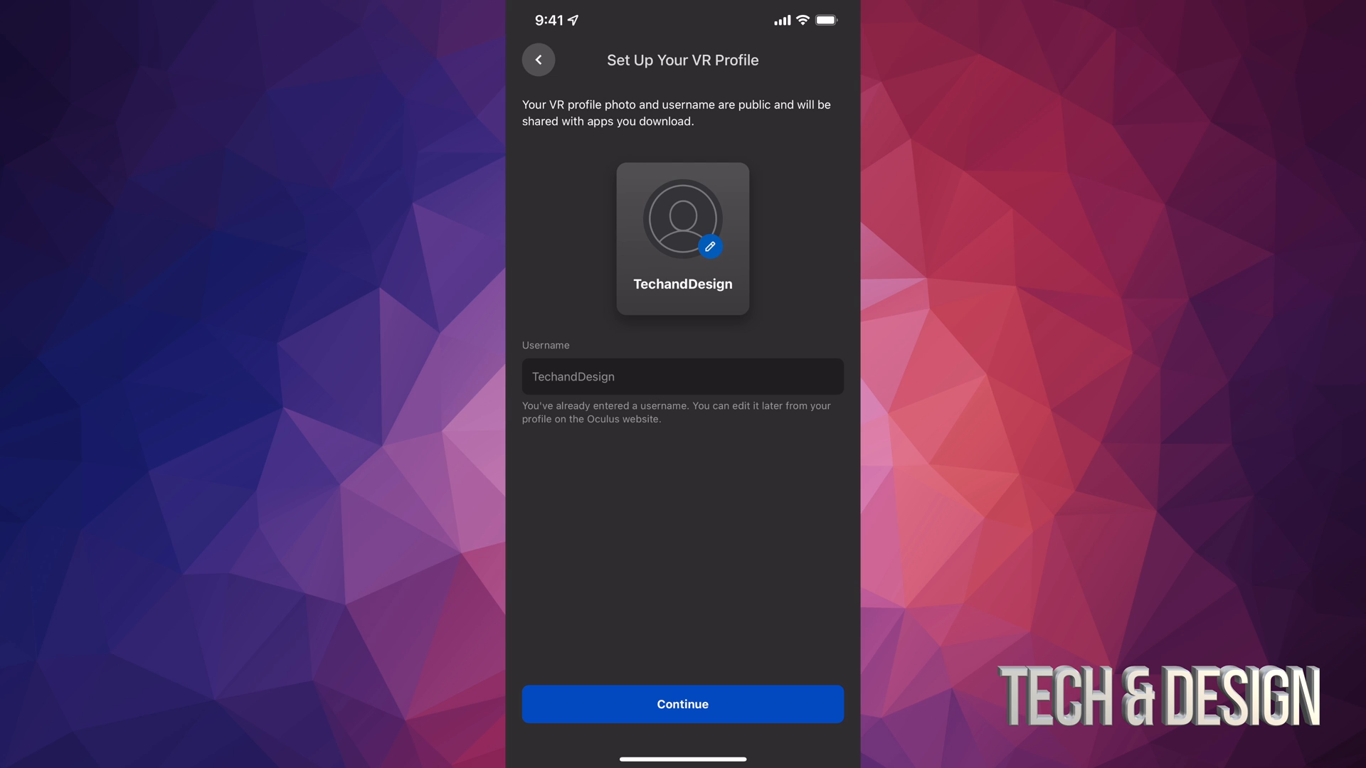
click(711, 246)
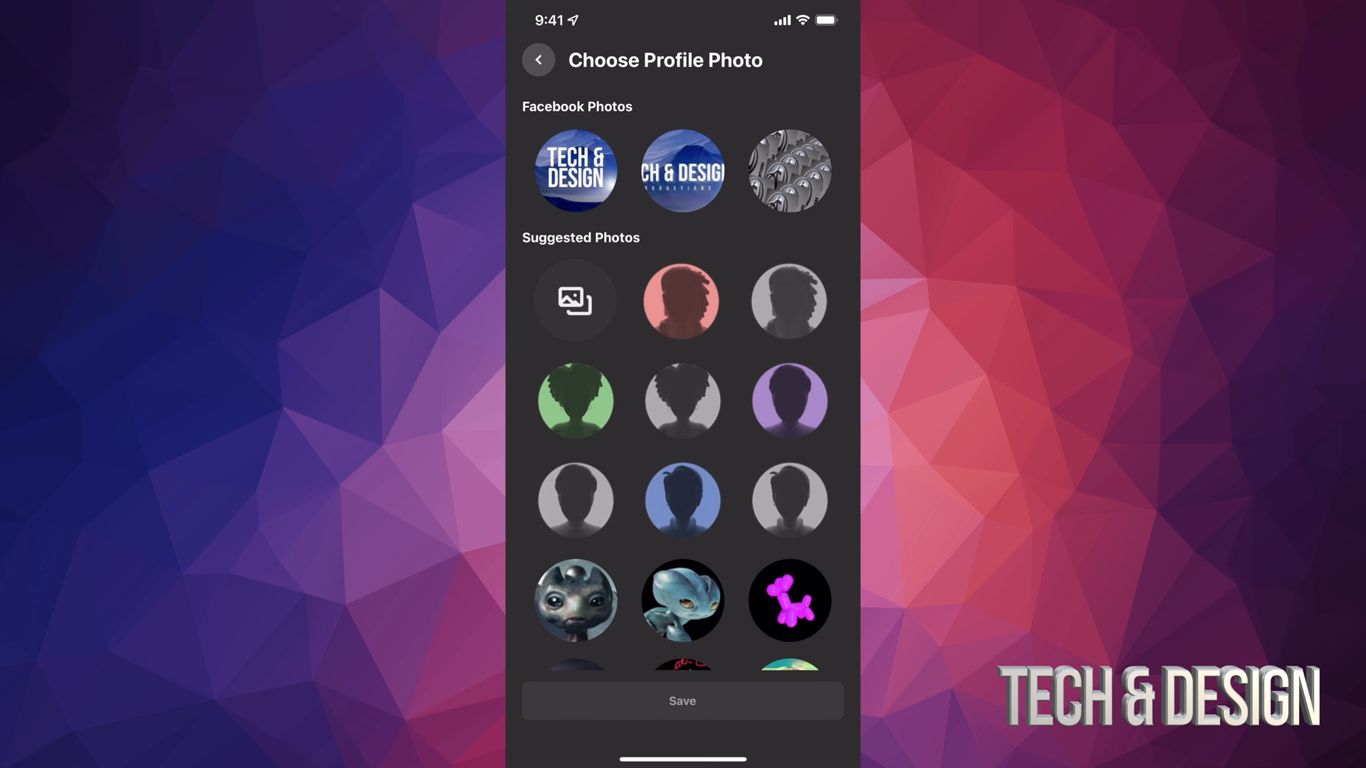
click(575, 170)
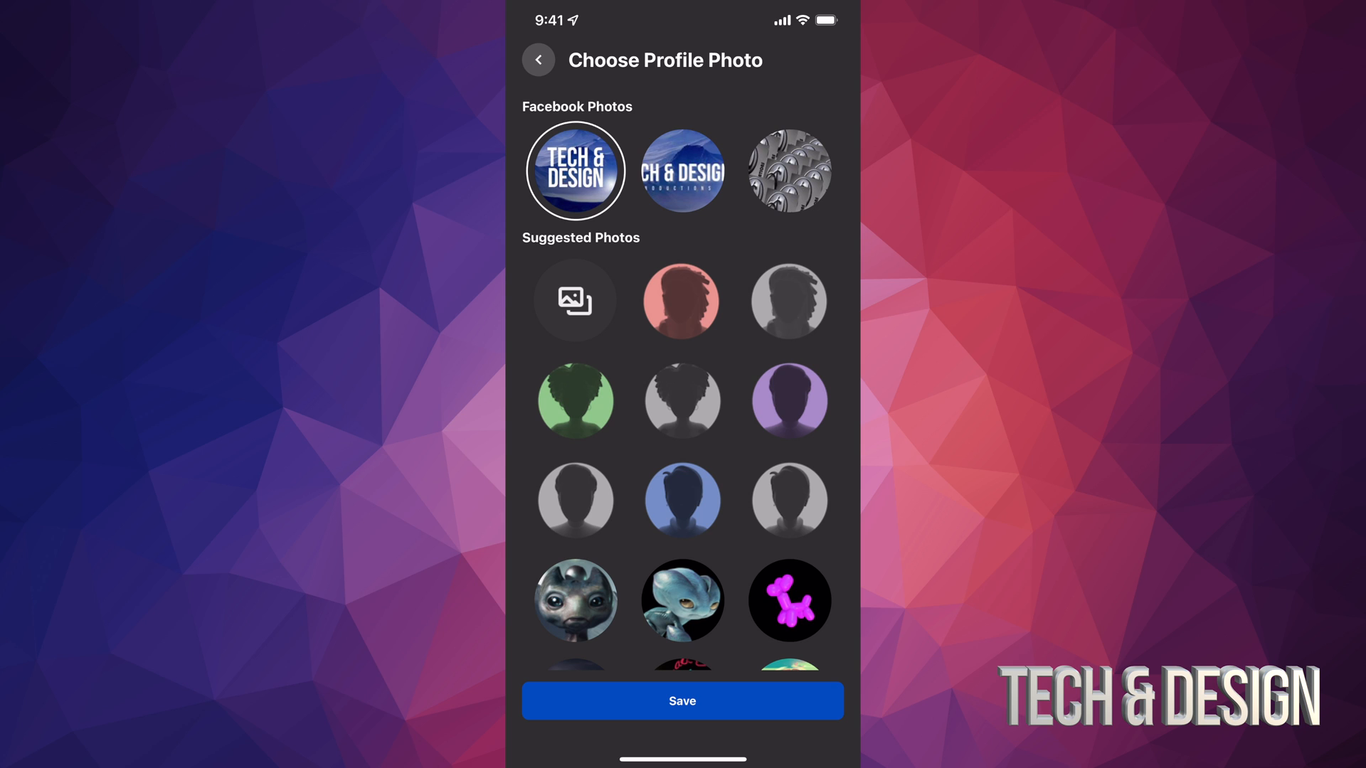
click(682, 699)
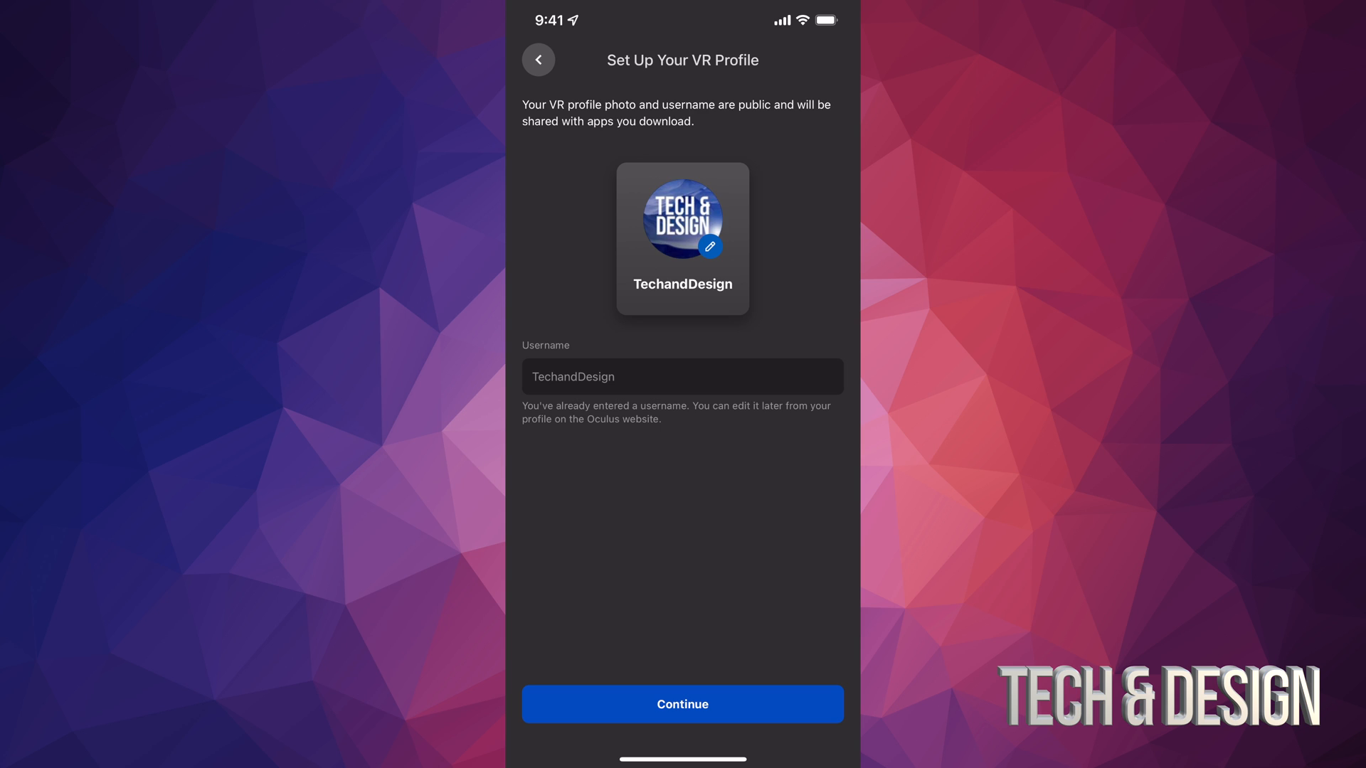
Accept the profile and default privacy settings, then choose Shooting Games as an interest.
click(682, 703)
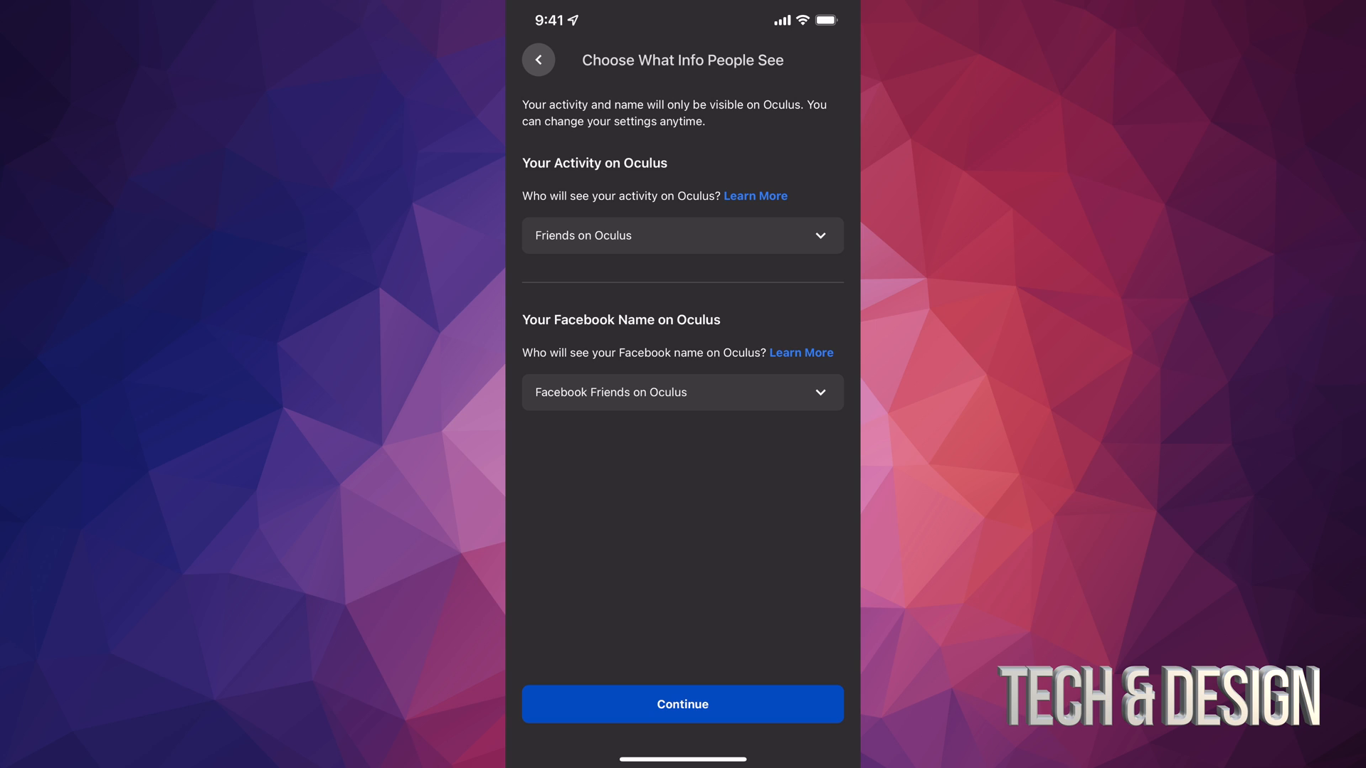
click(682, 703)
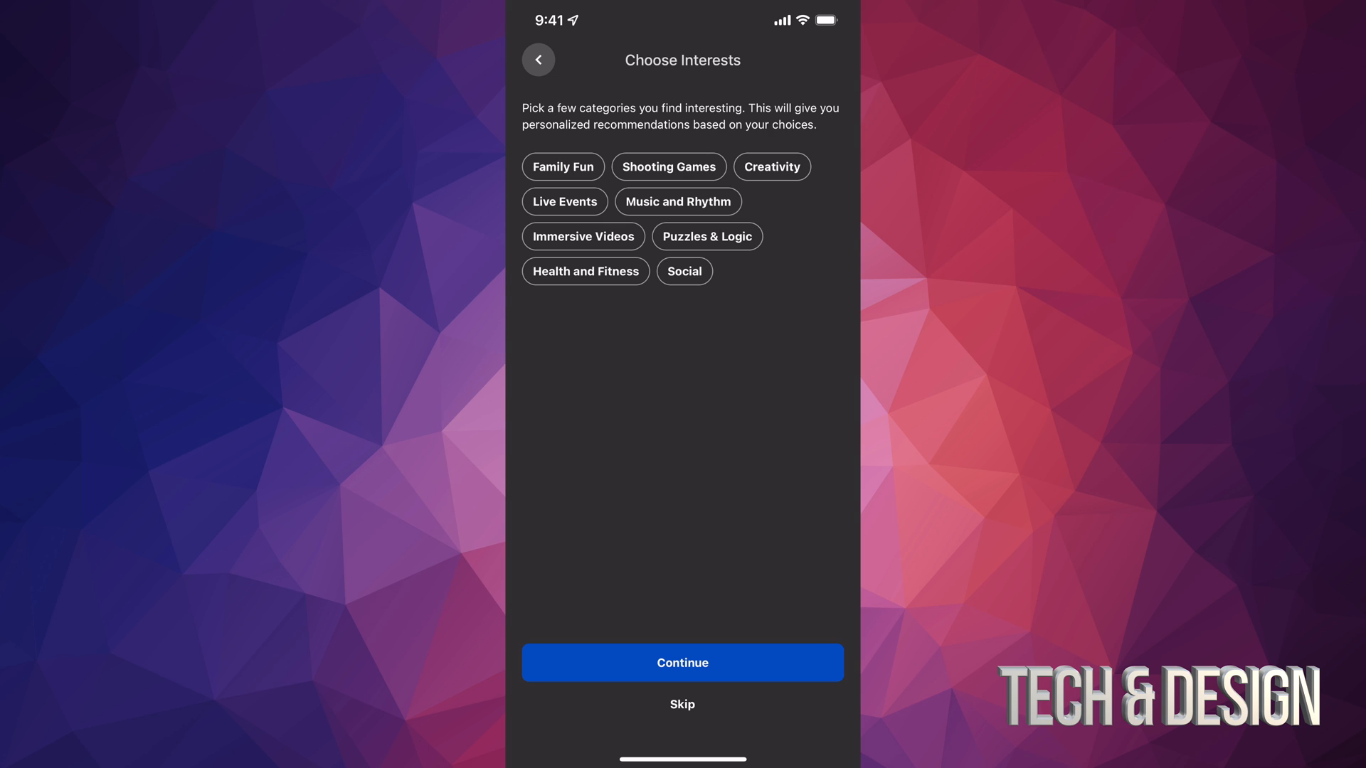
click(667, 166)
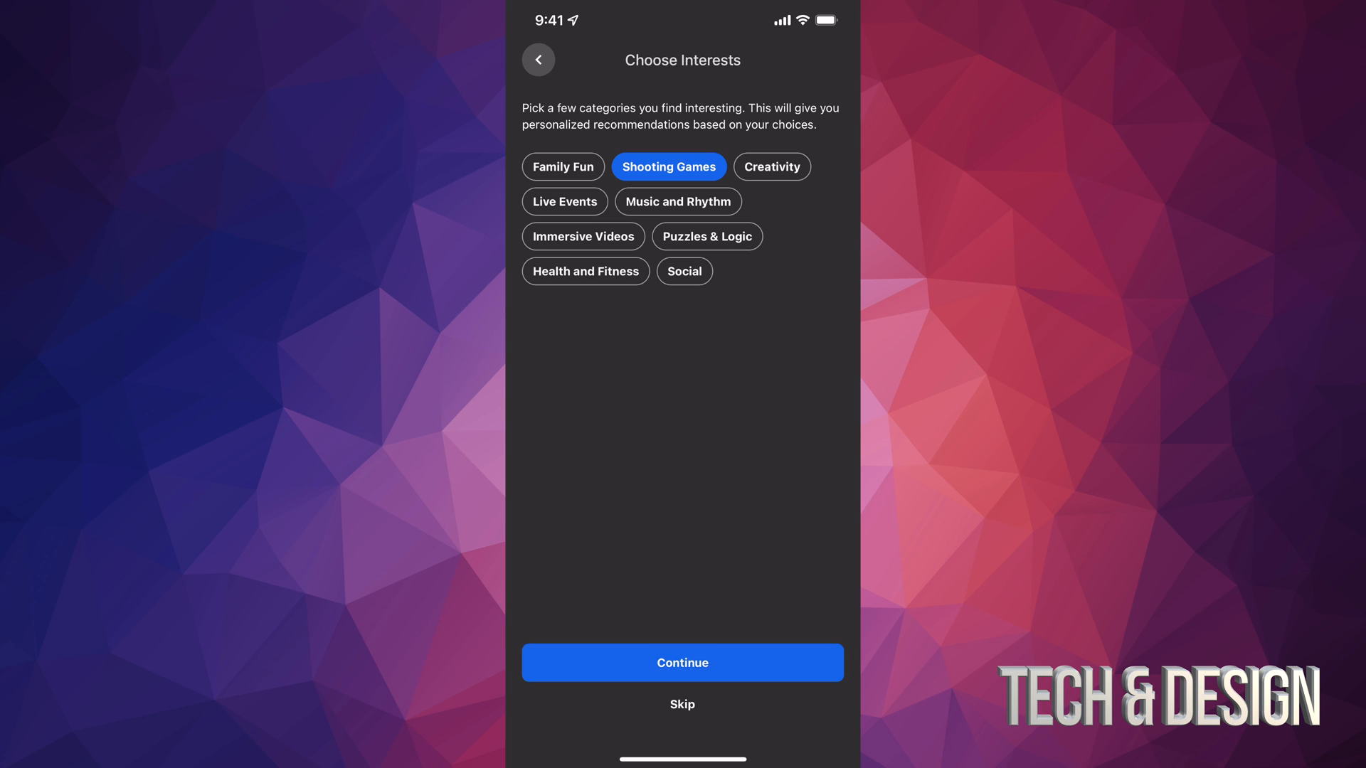
click(682, 662)
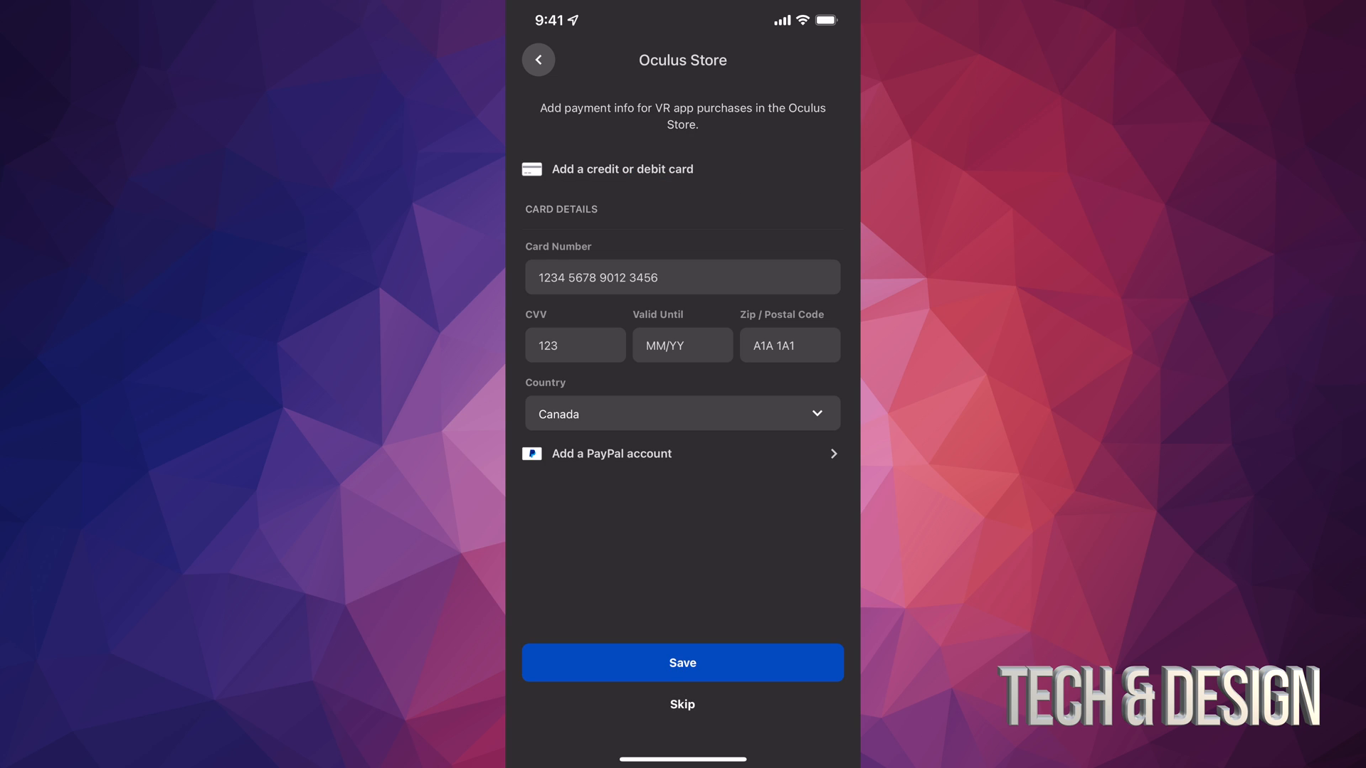